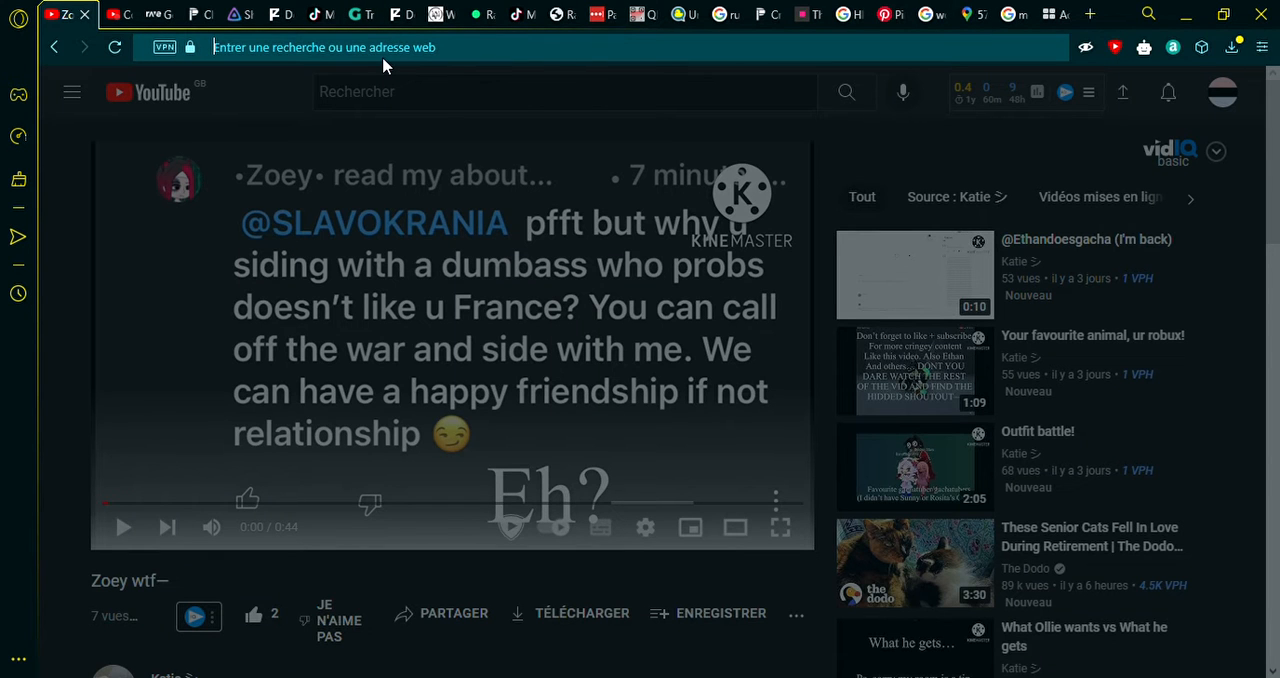
Check the new-comments notification from the bell and return to the 'Zoey wtf' video page.
text(she wants to date me now?)
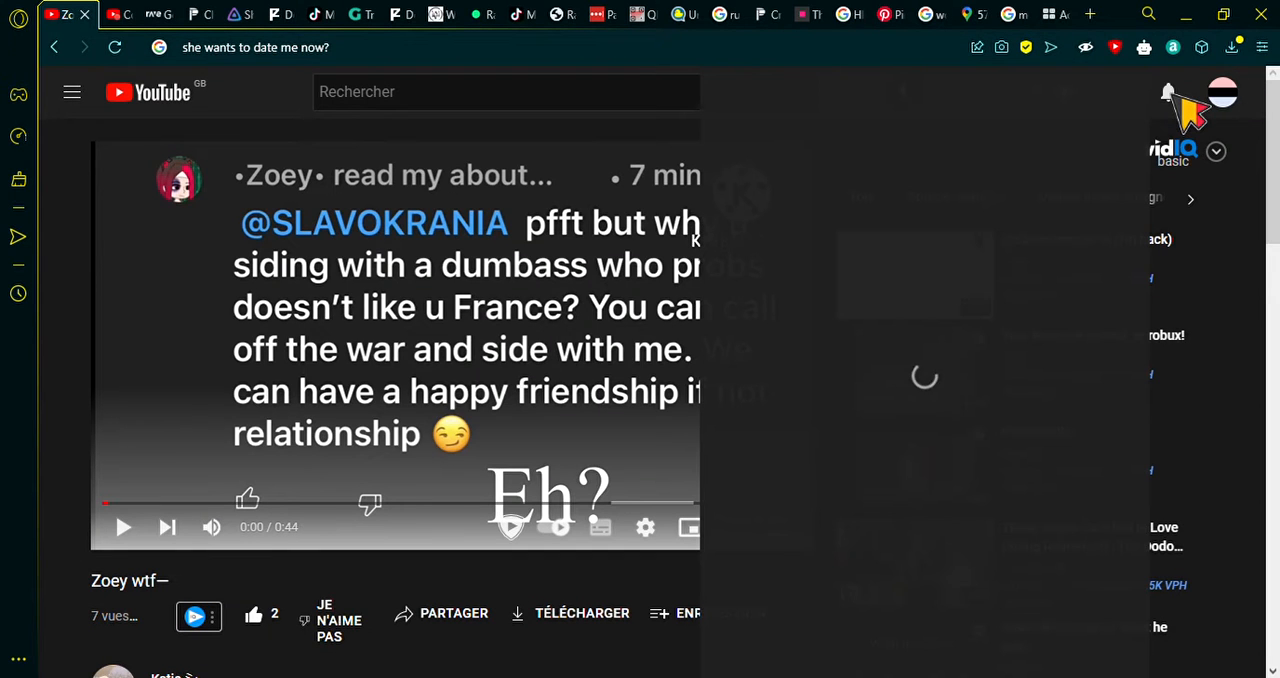
click(1168, 92)
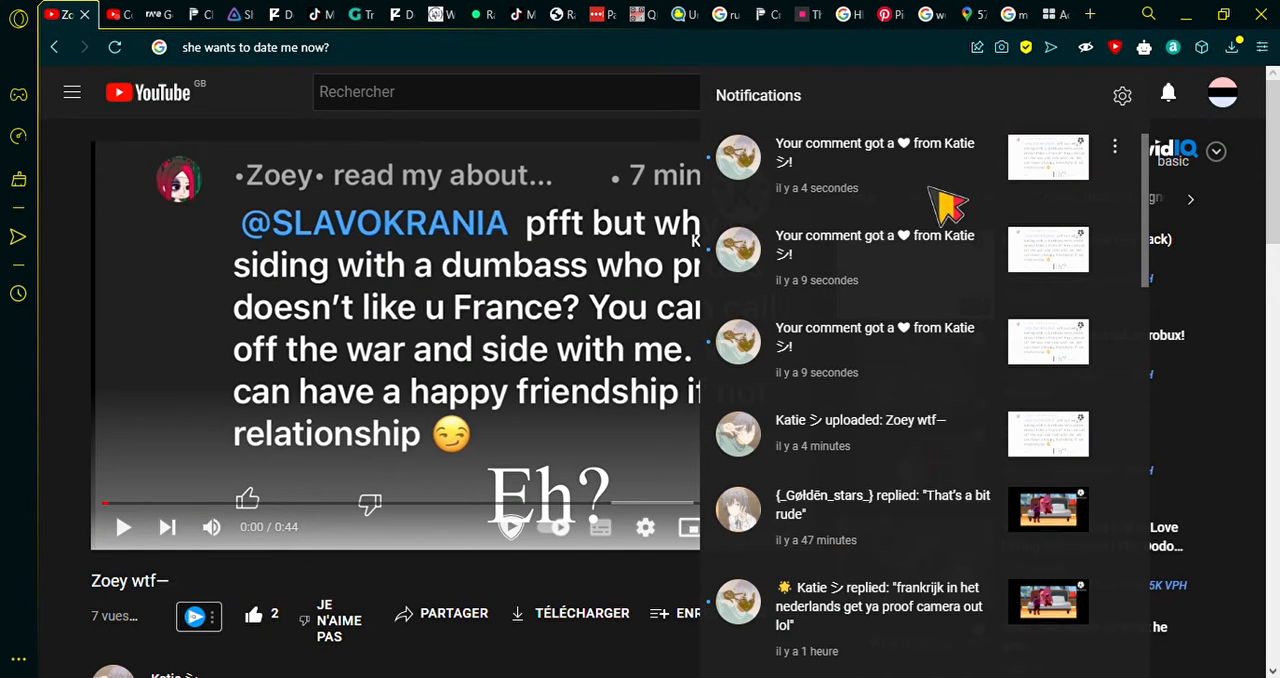
click(874, 144)
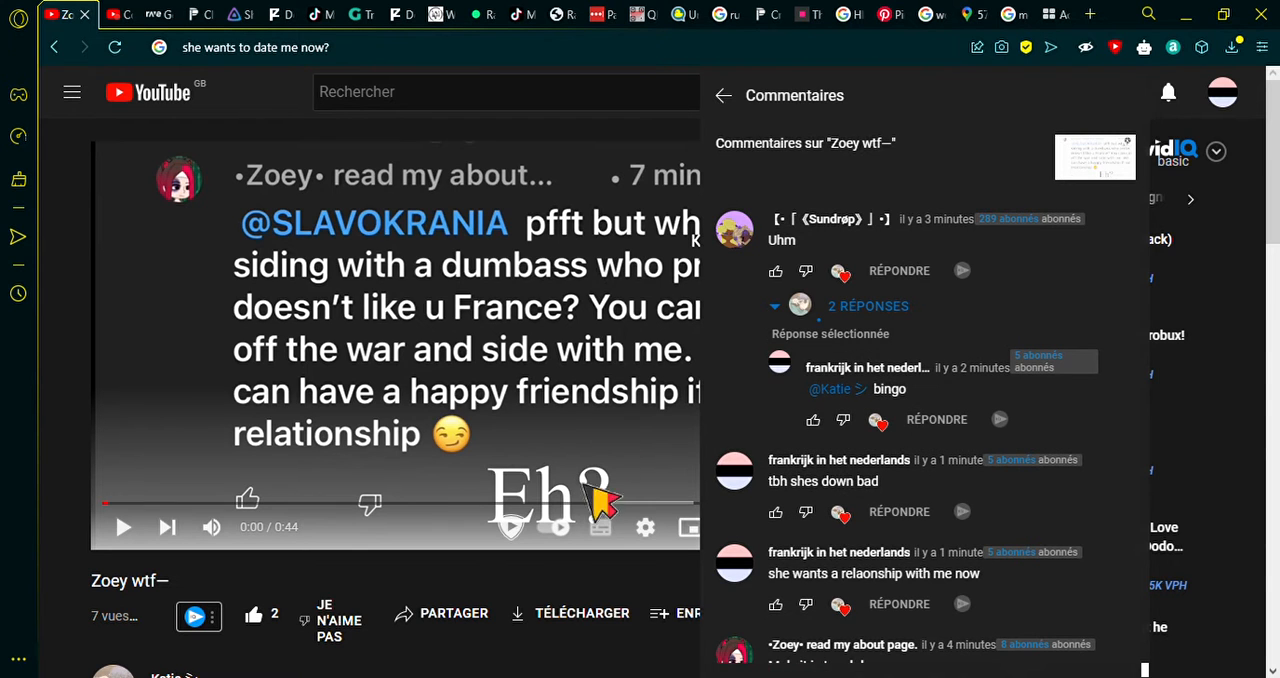
click(724, 96)
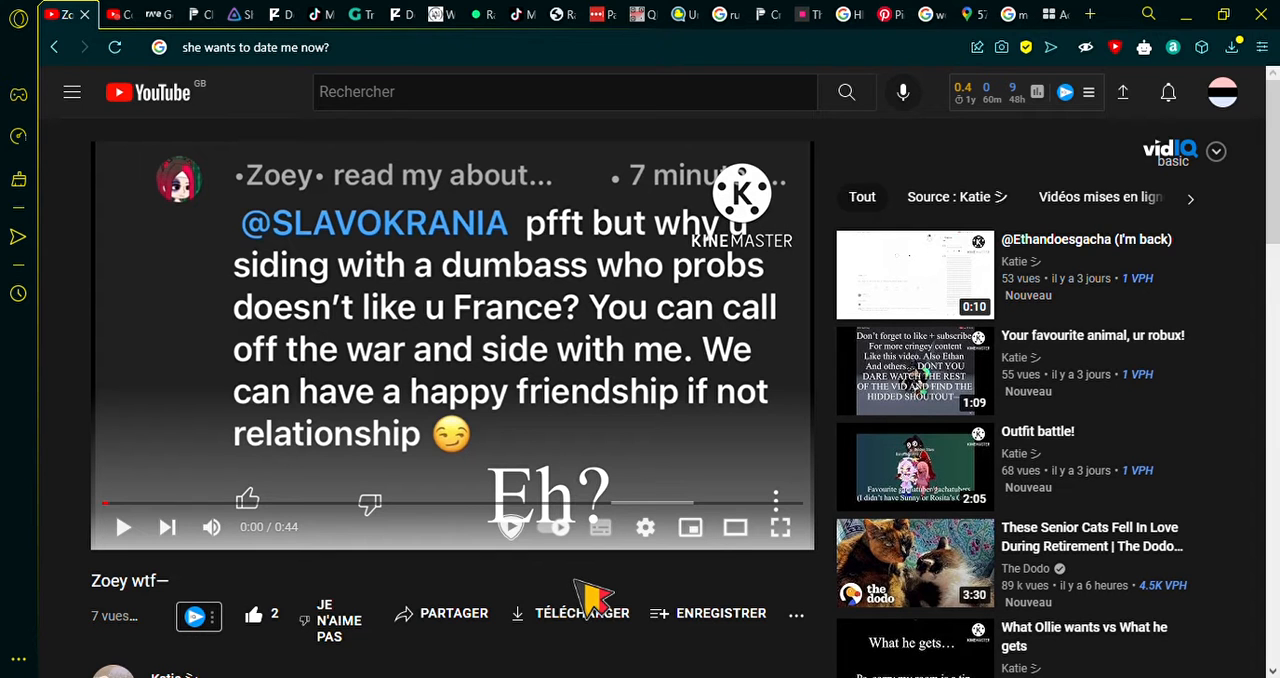
Sort the comments with Les plus récents d'abord and scroll to the expanded replies under 'Meh, it is true lol'.
scroll(down, 3)
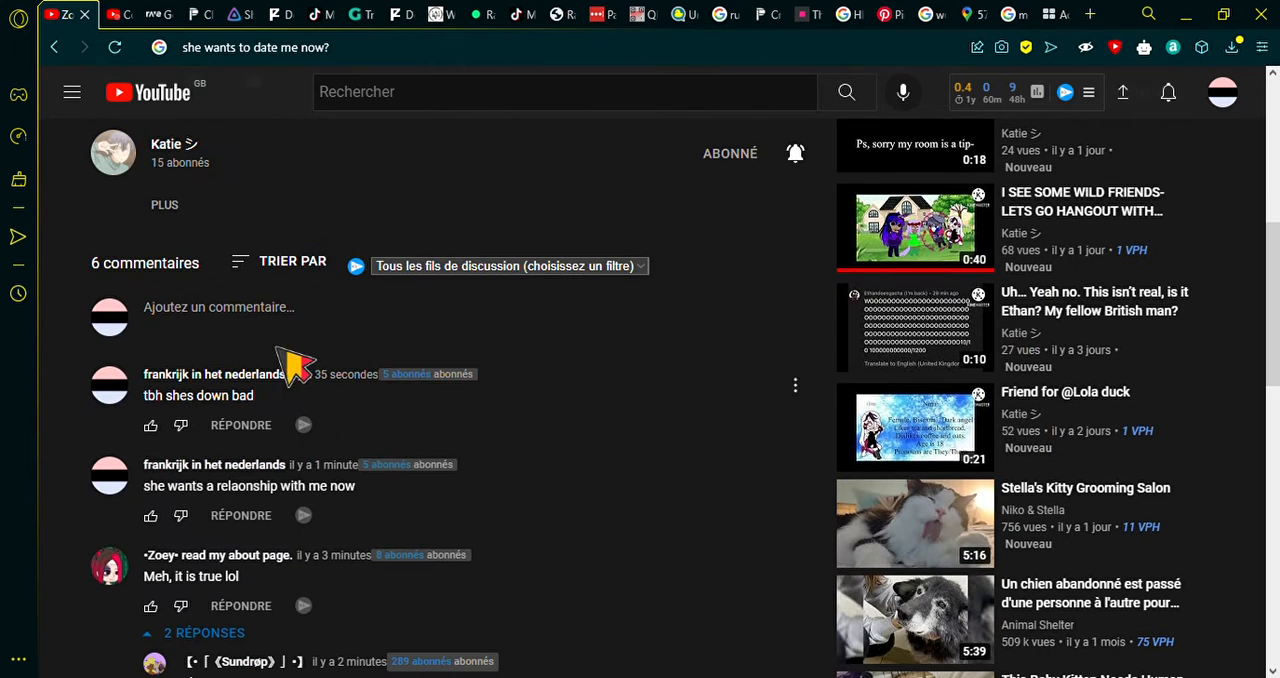
click(292, 260)
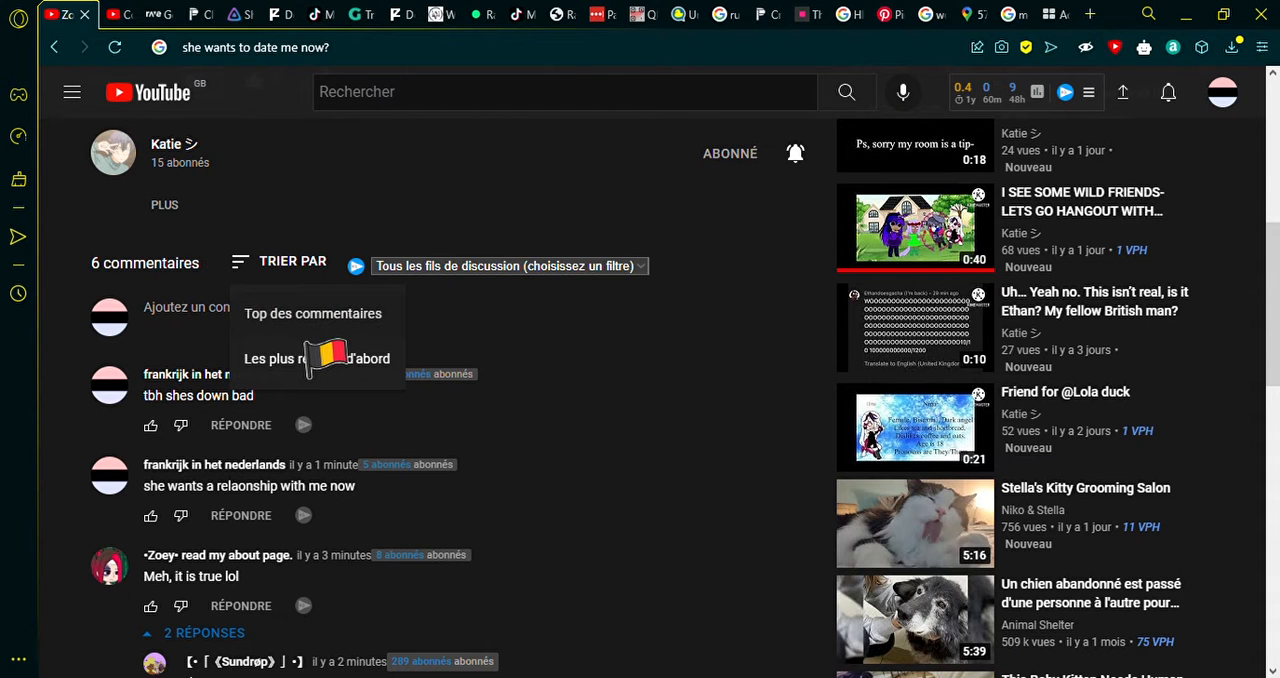
scroll(down, 3)
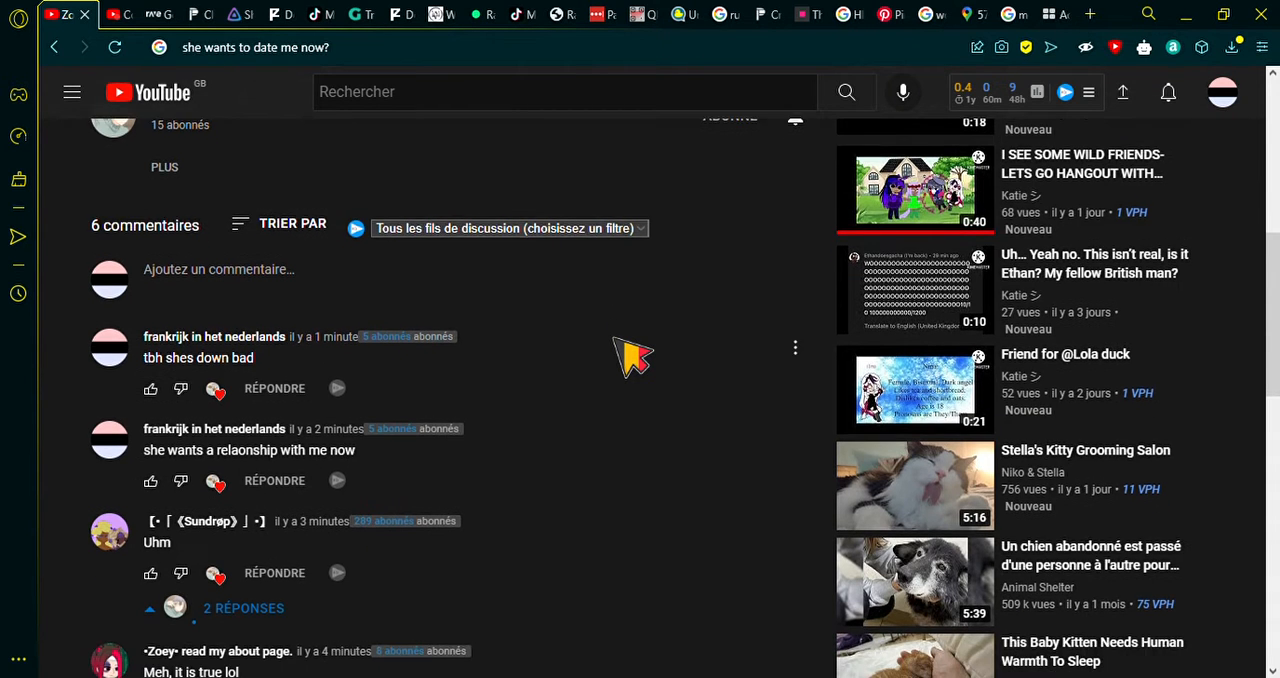
scroll(down, 3)
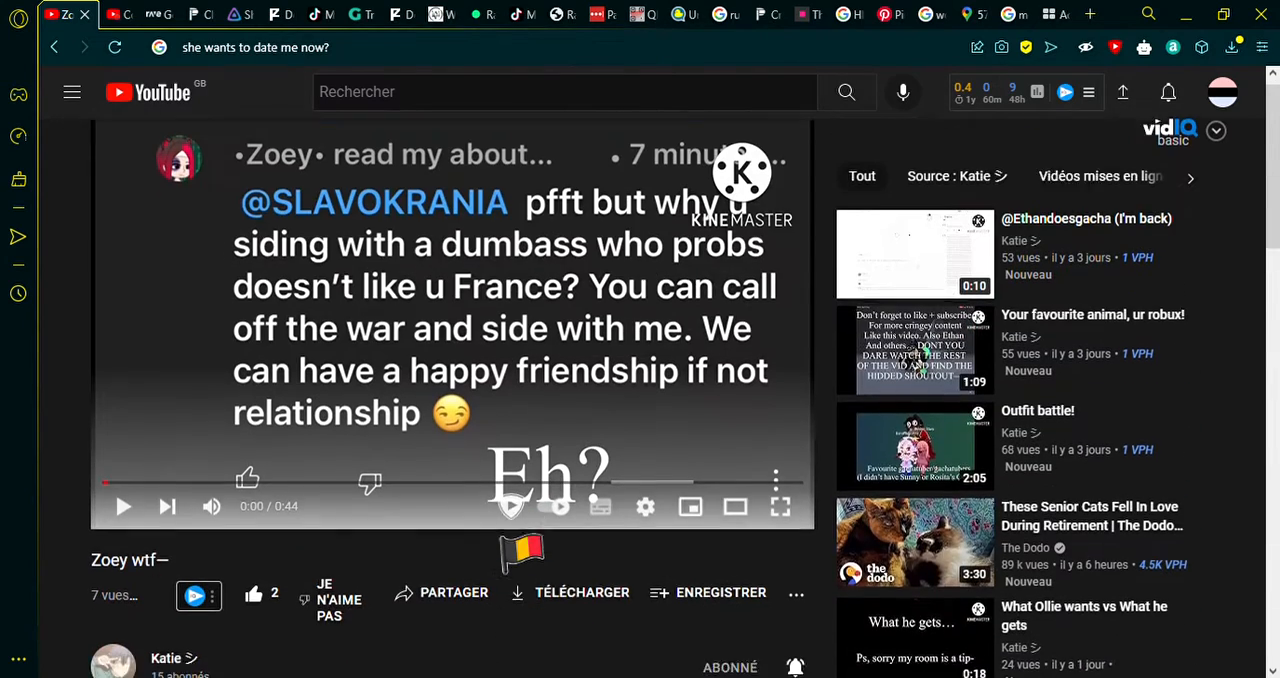
scroll(down, 3)
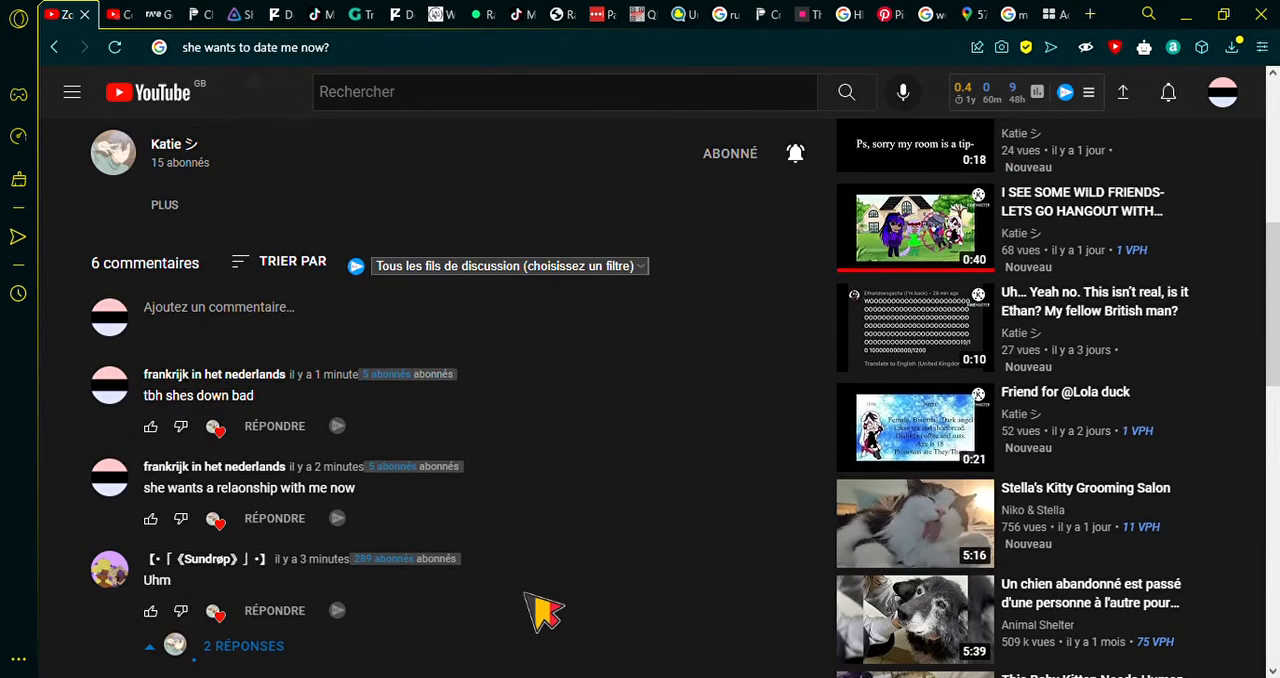
click(292, 260)
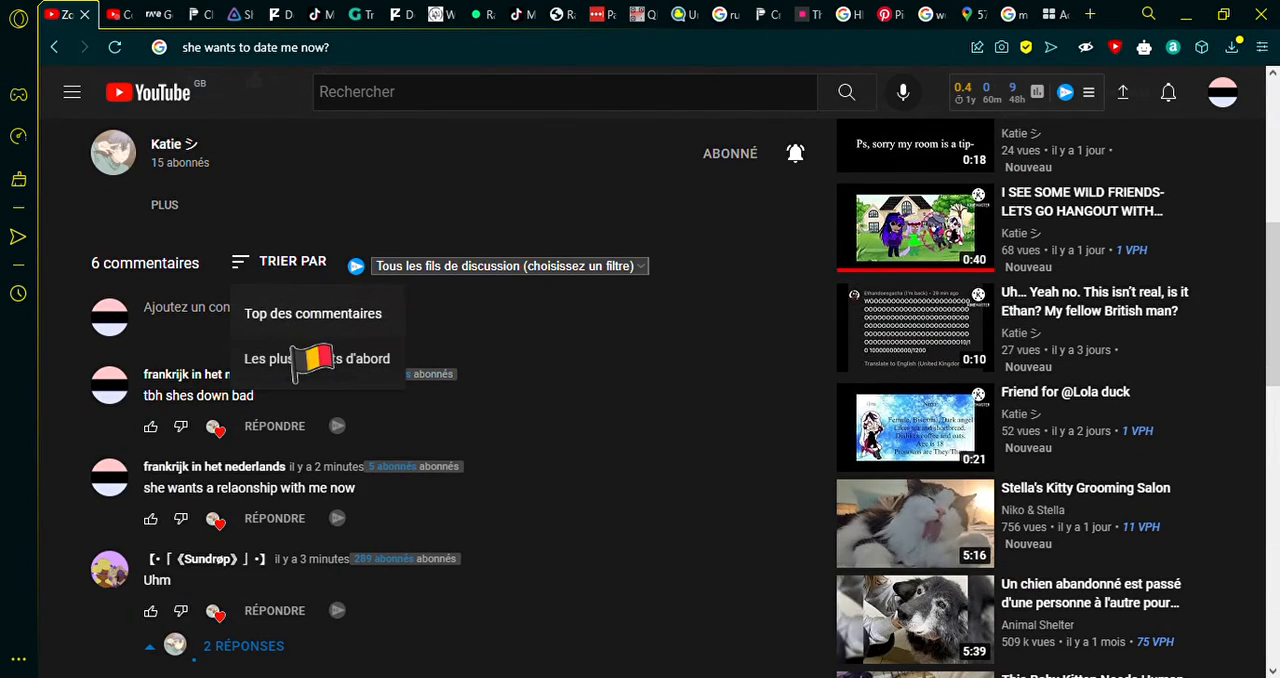
scroll(down, 3)
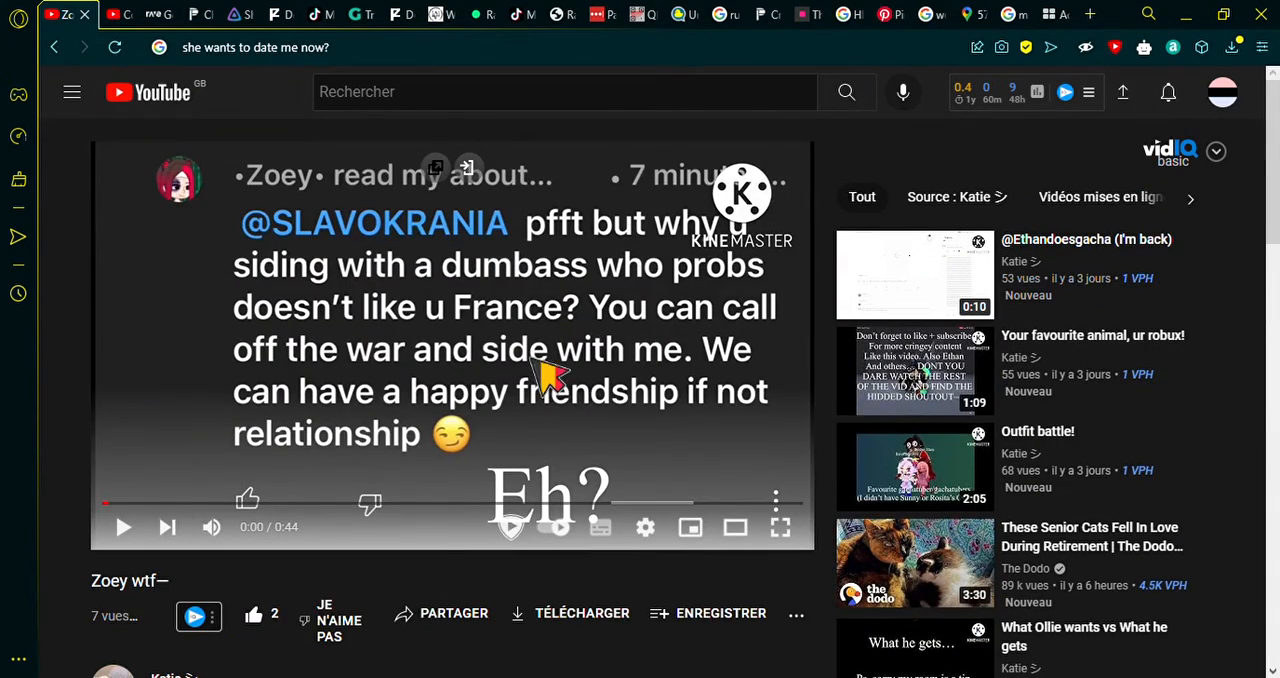
scroll(down, 3)
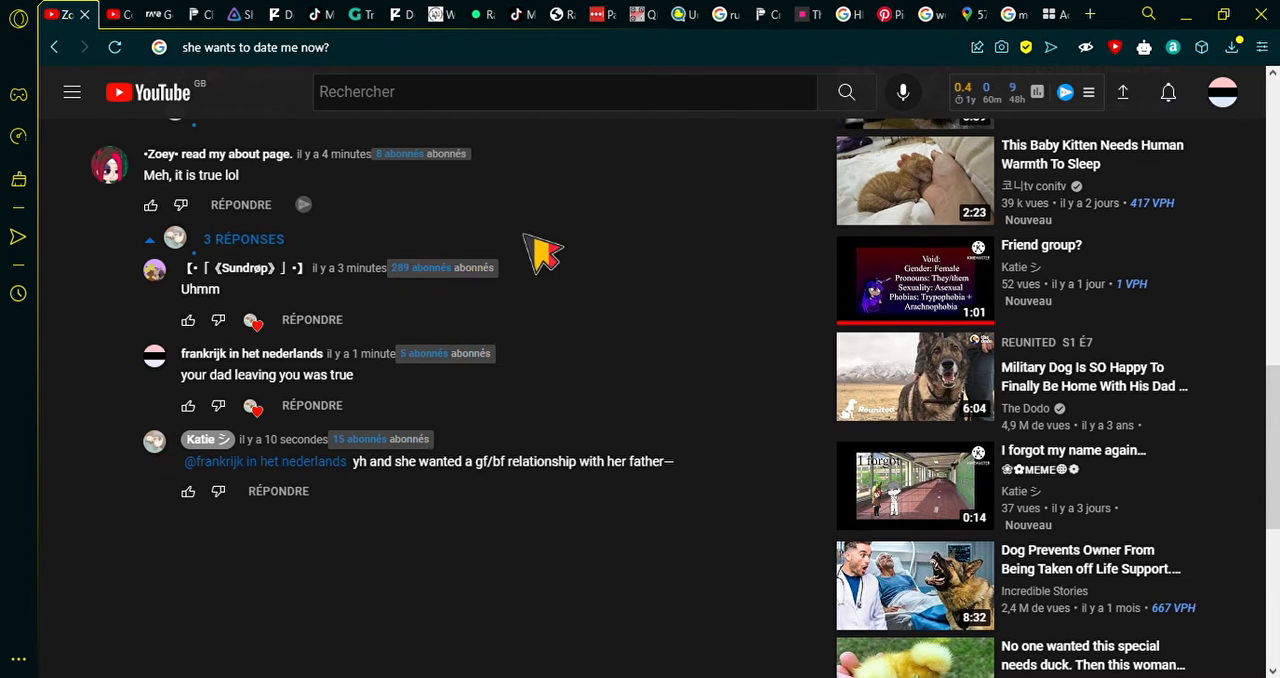
mouse_move(460, 504)
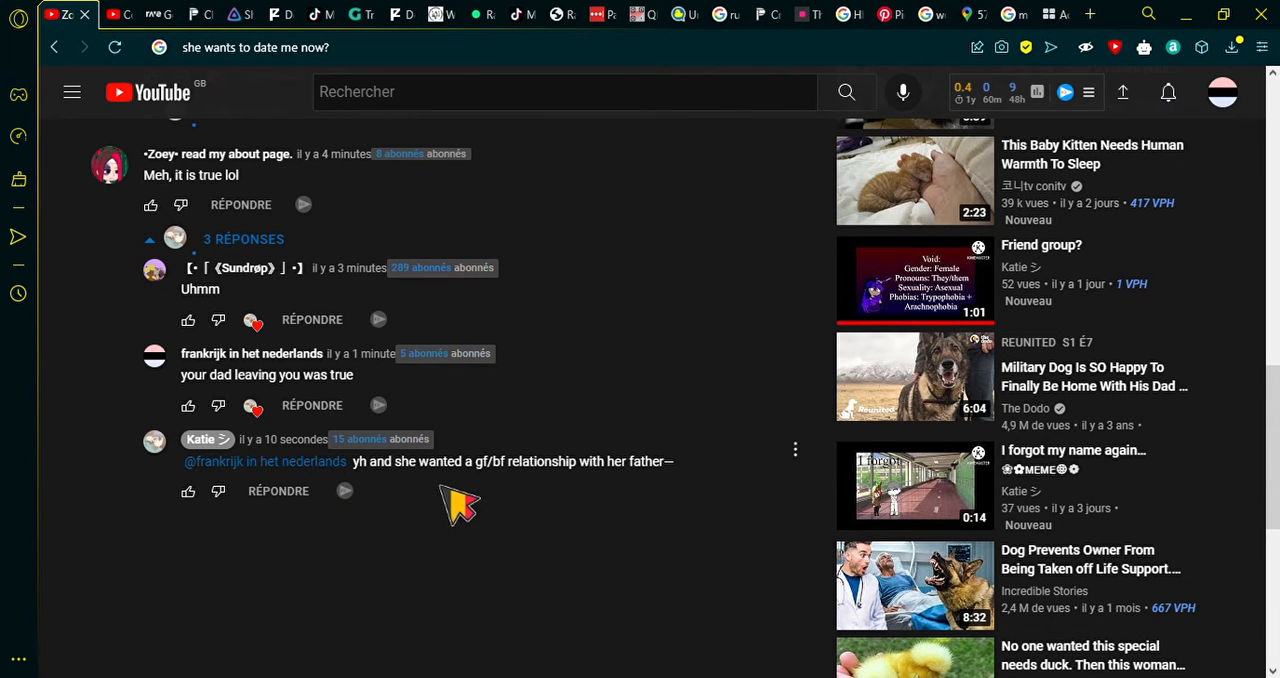
Reply 'JESUS' under Katie's latest reply about the gf/bf relationship.
click(188, 492)
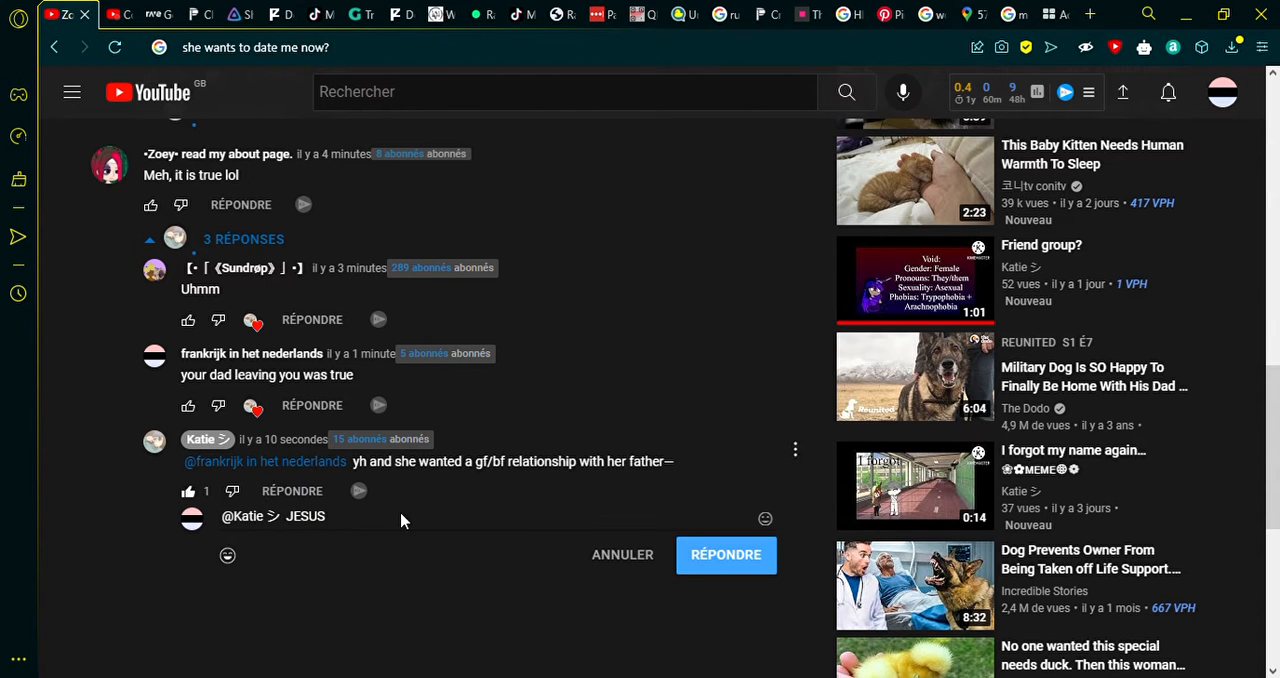
click(726, 556)
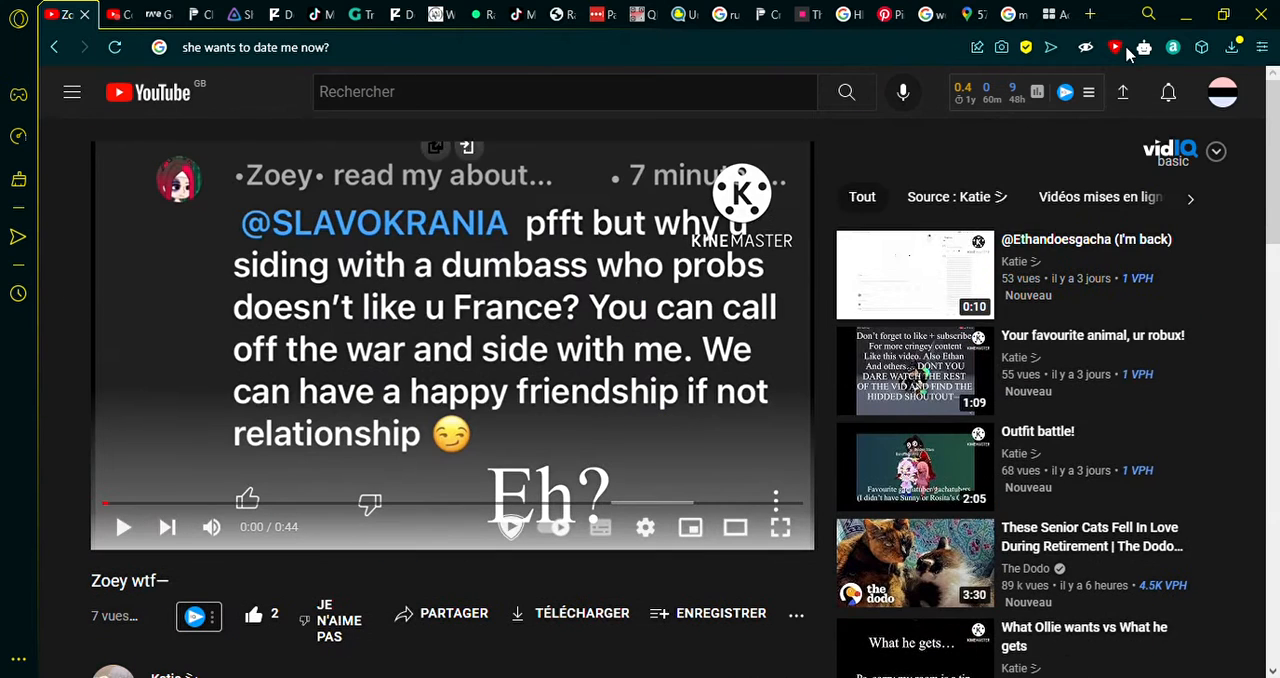
click(1168, 92)
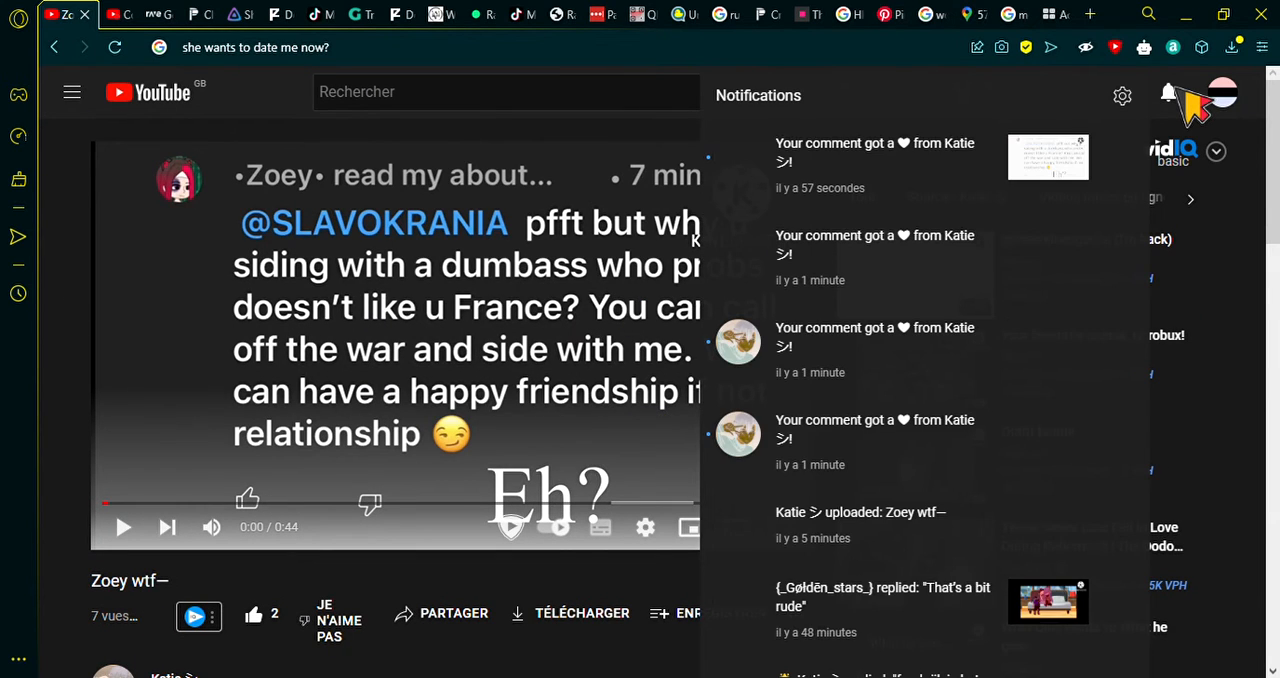
click(1168, 92)
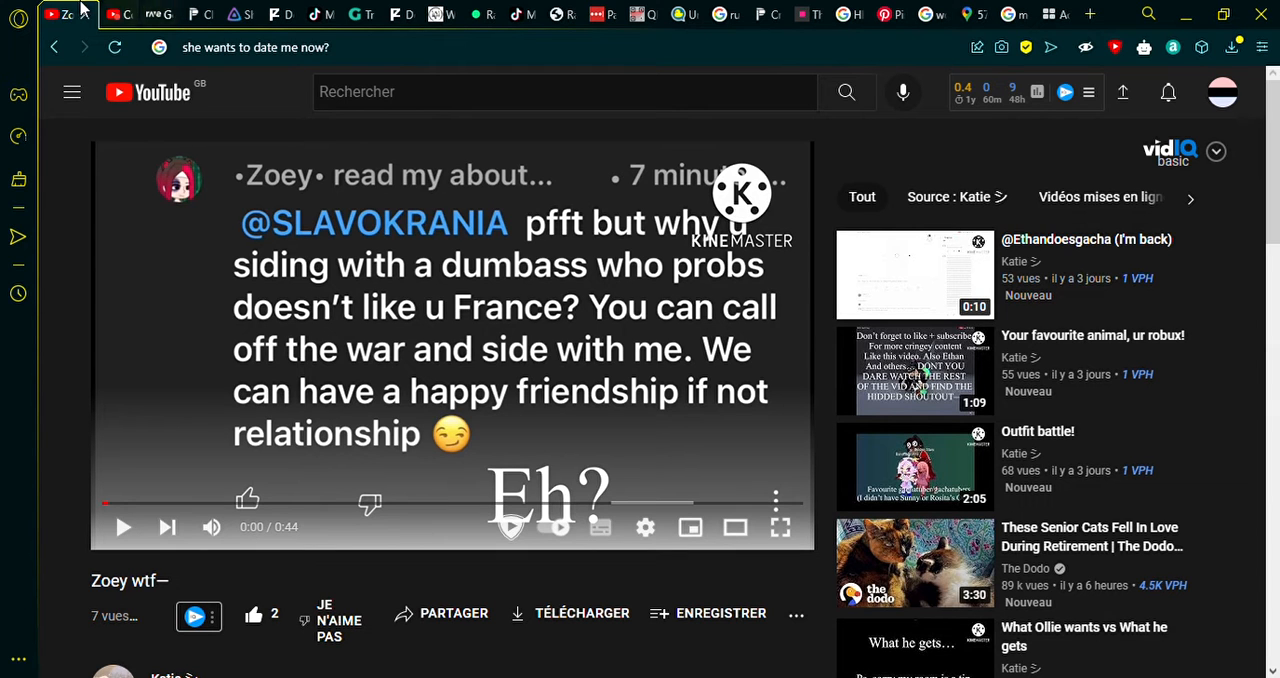
click(108, 14)
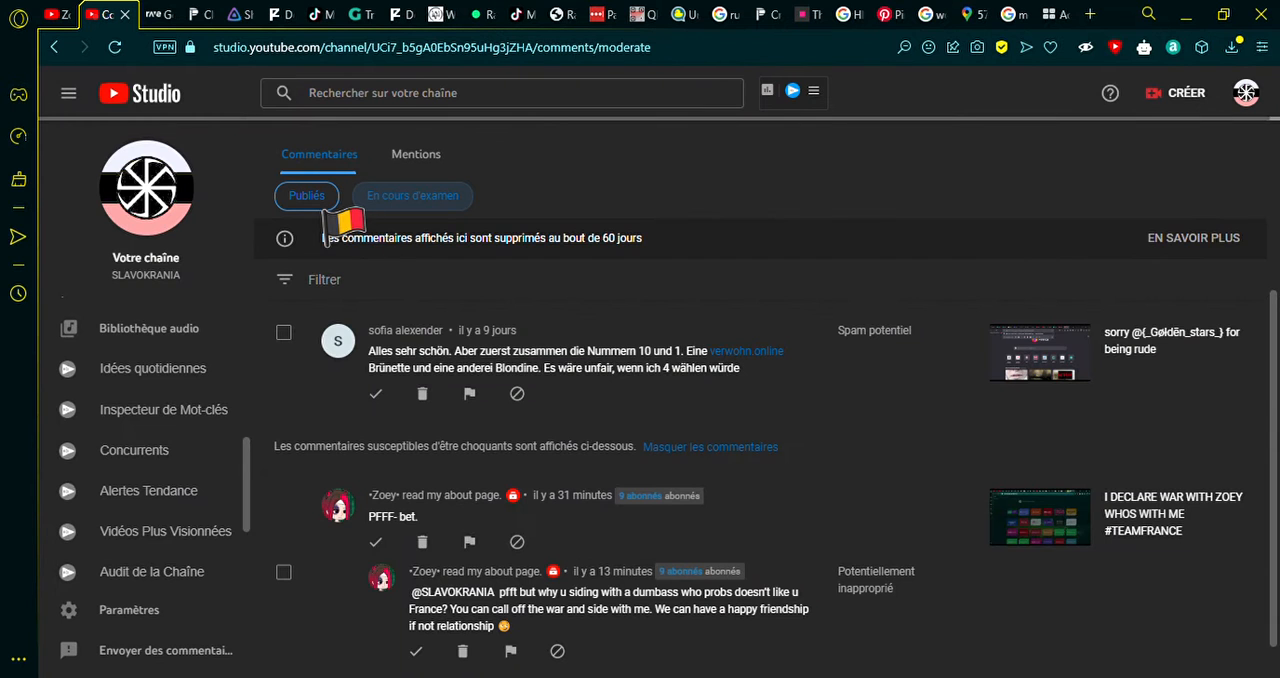
click(320, 152)
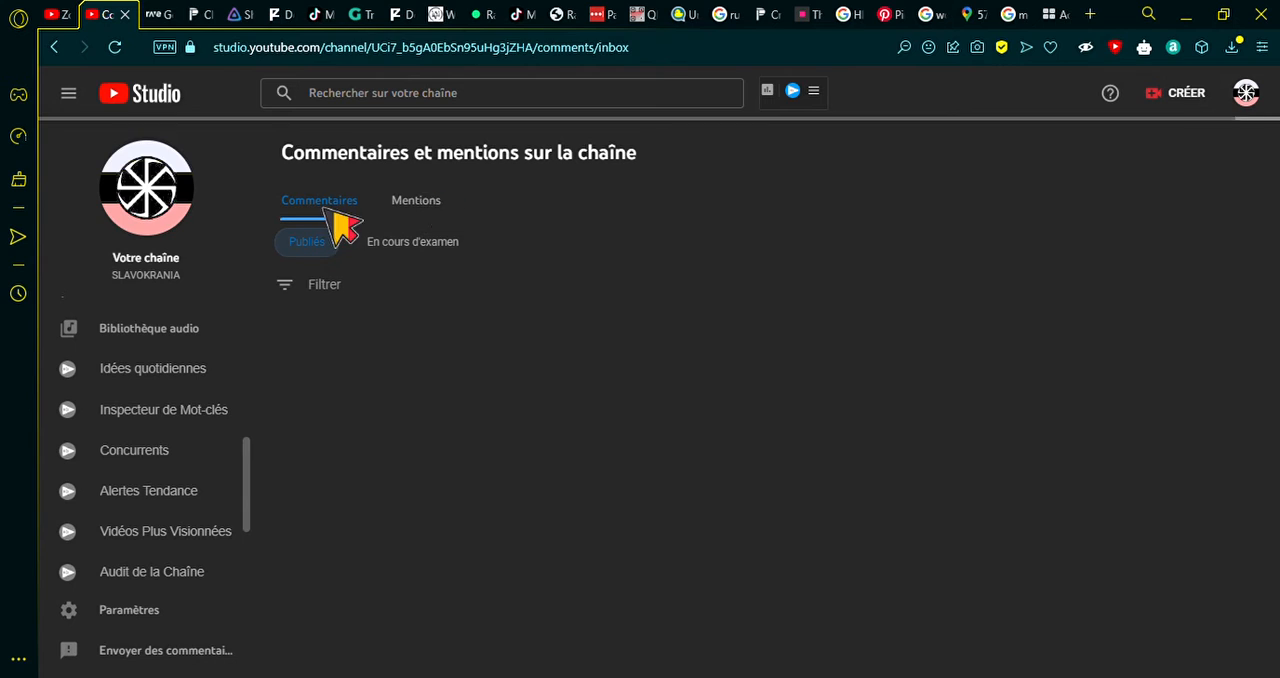
mouse_move(618, 244)
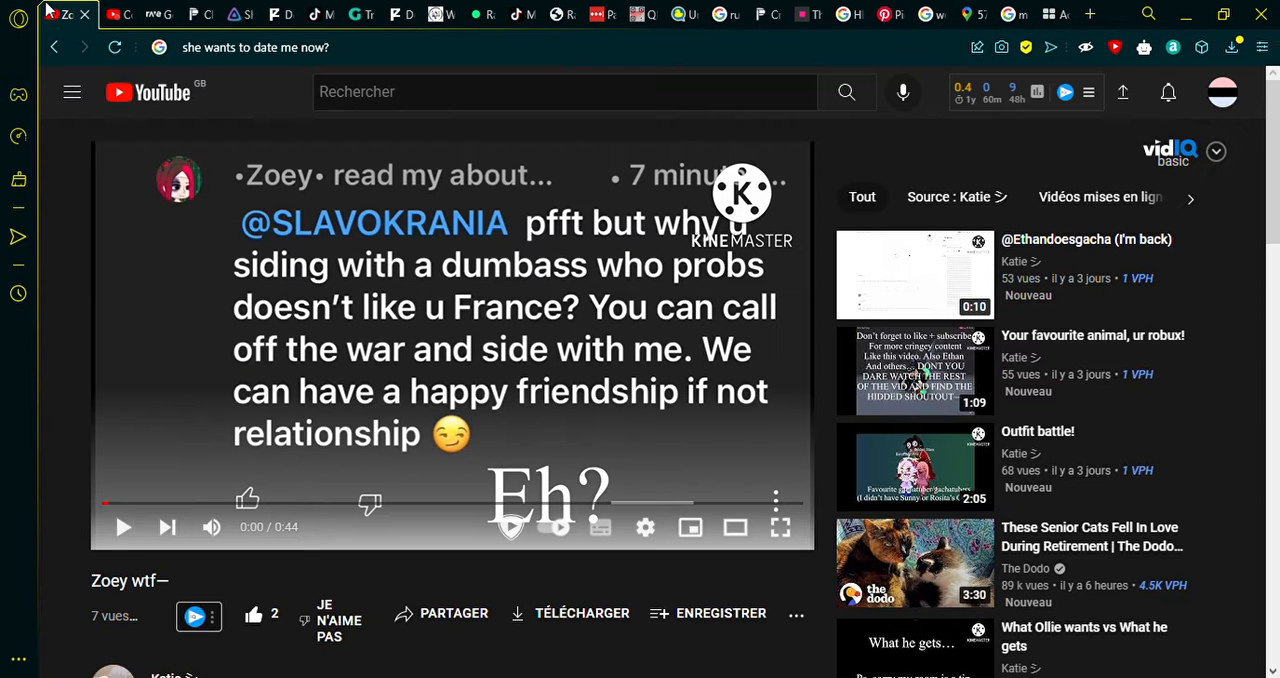
Look through the video's seven comments, then move to the YouTube Studio channel comments.
scroll(down, 3)
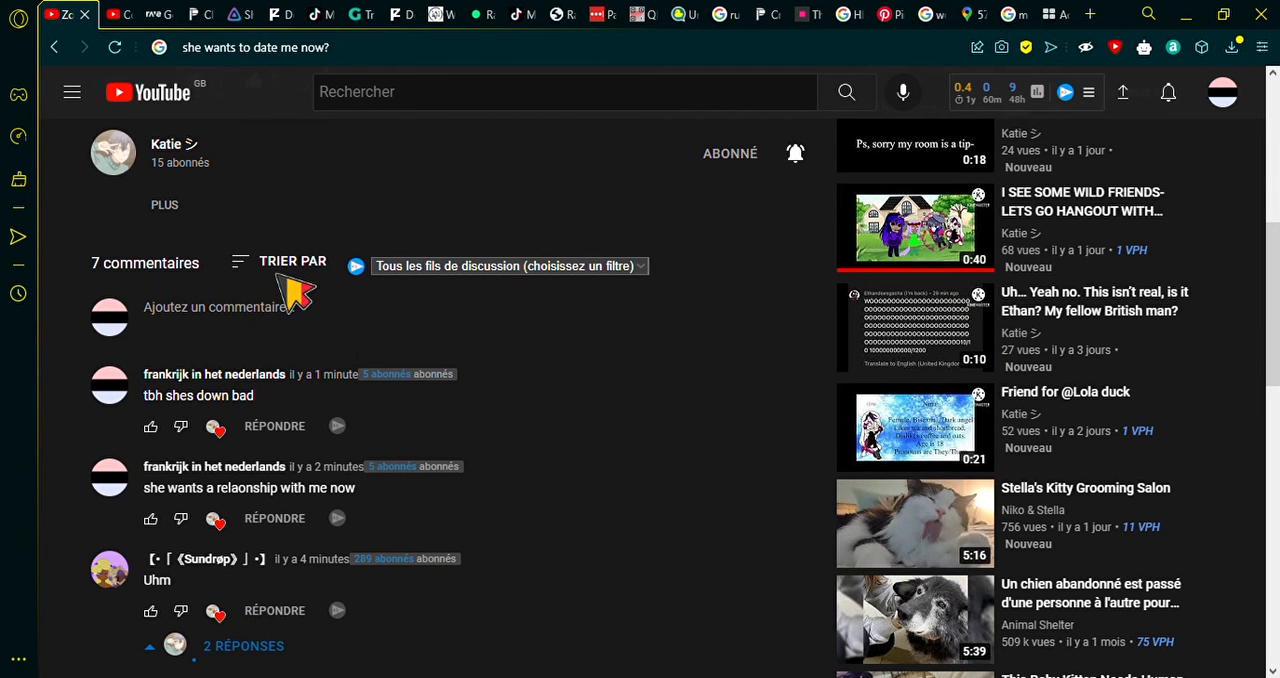
mouse_move(310, 300)
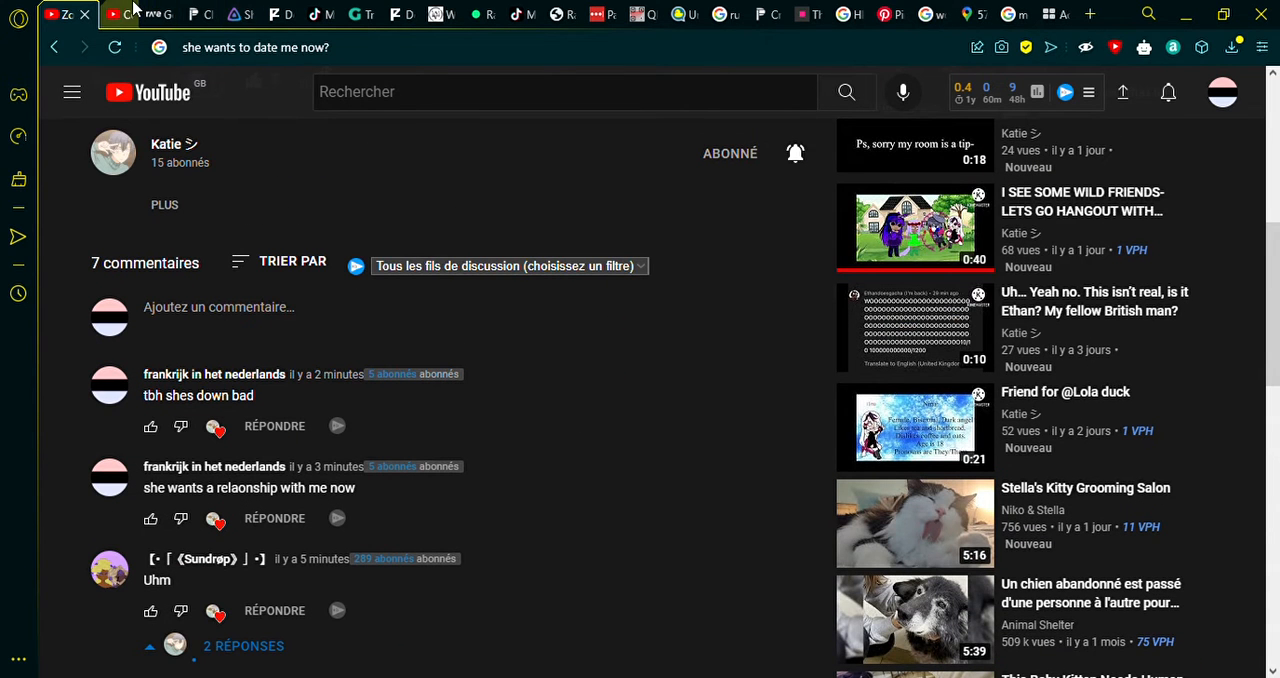
click(100, 14)
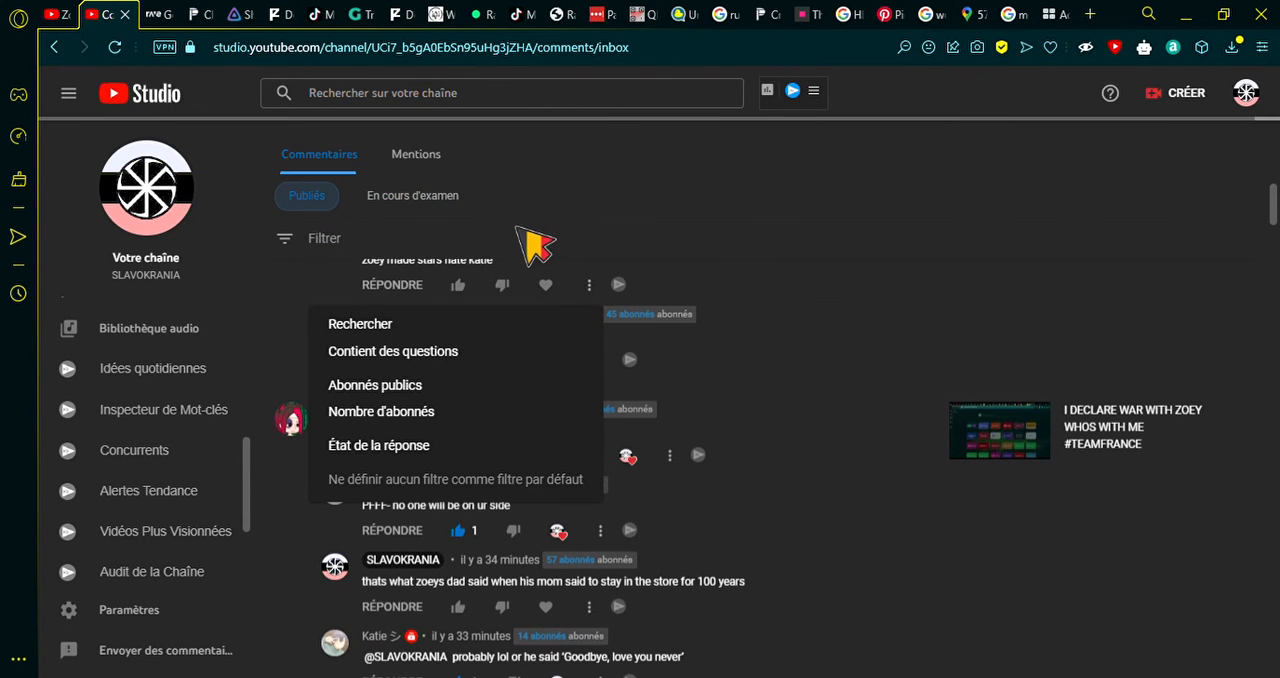
mouse_move(496, 340)
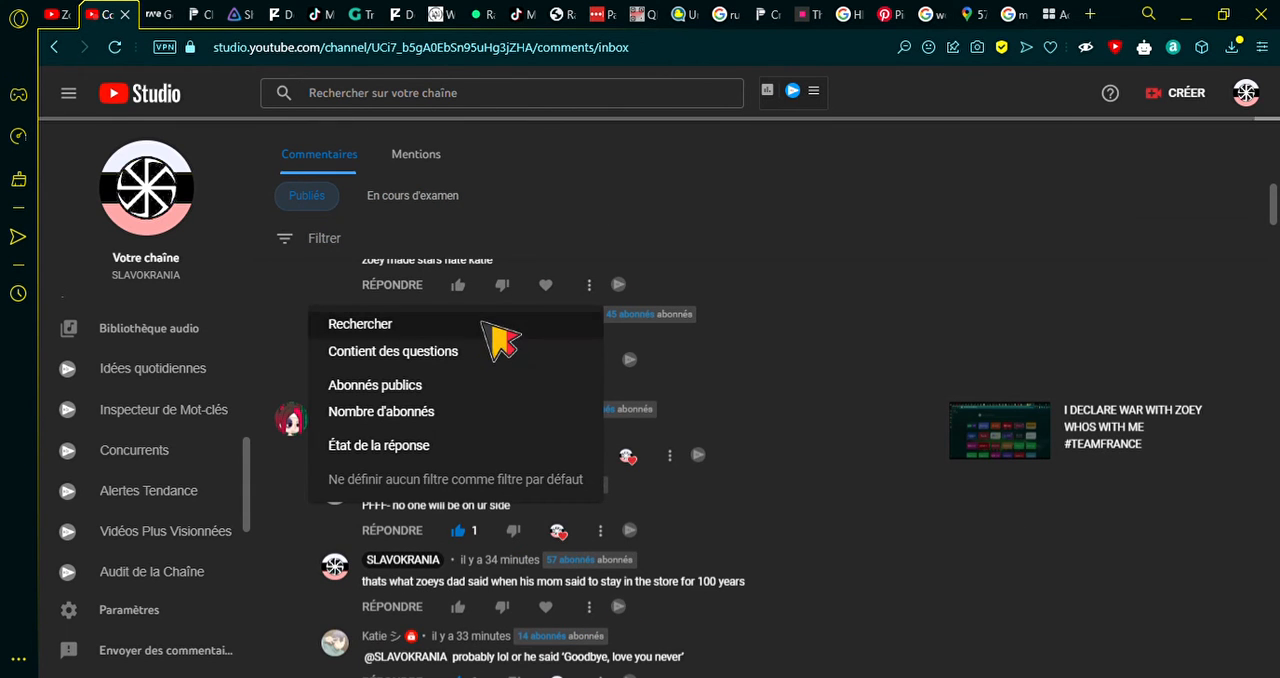
Review Studio's Publiés and En cours d'examen channel comment lists.
click(360, 324)
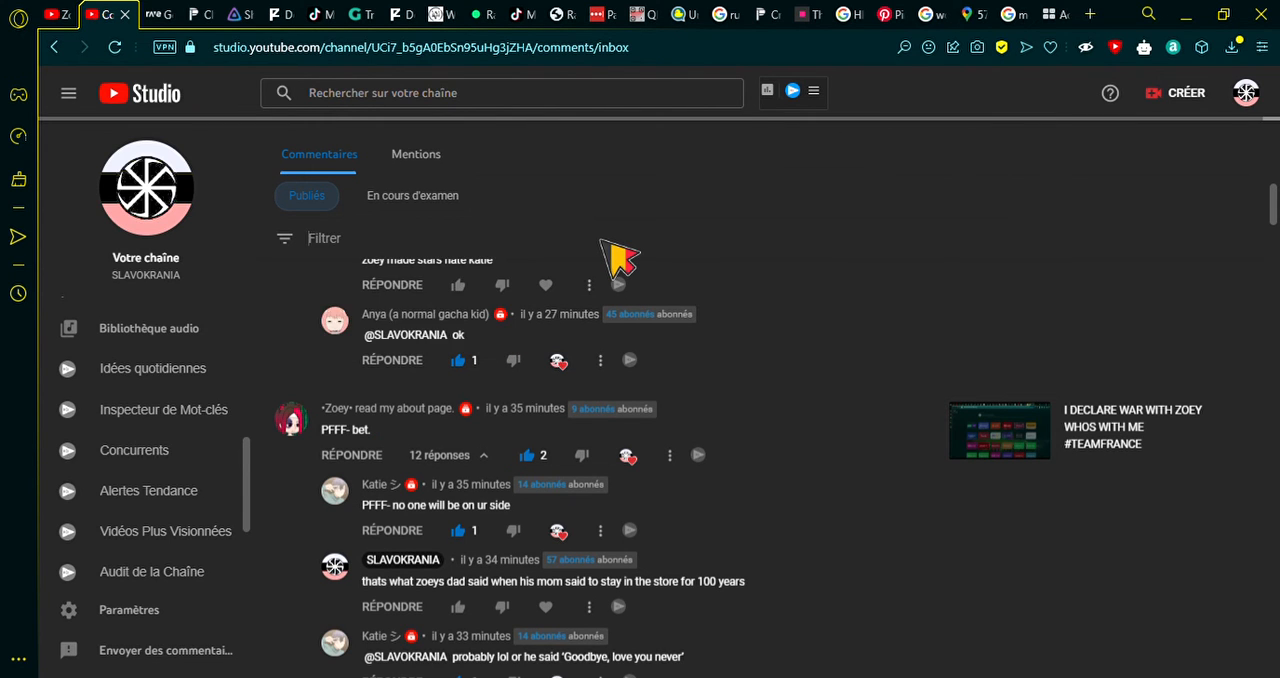
scroll(down, 3)
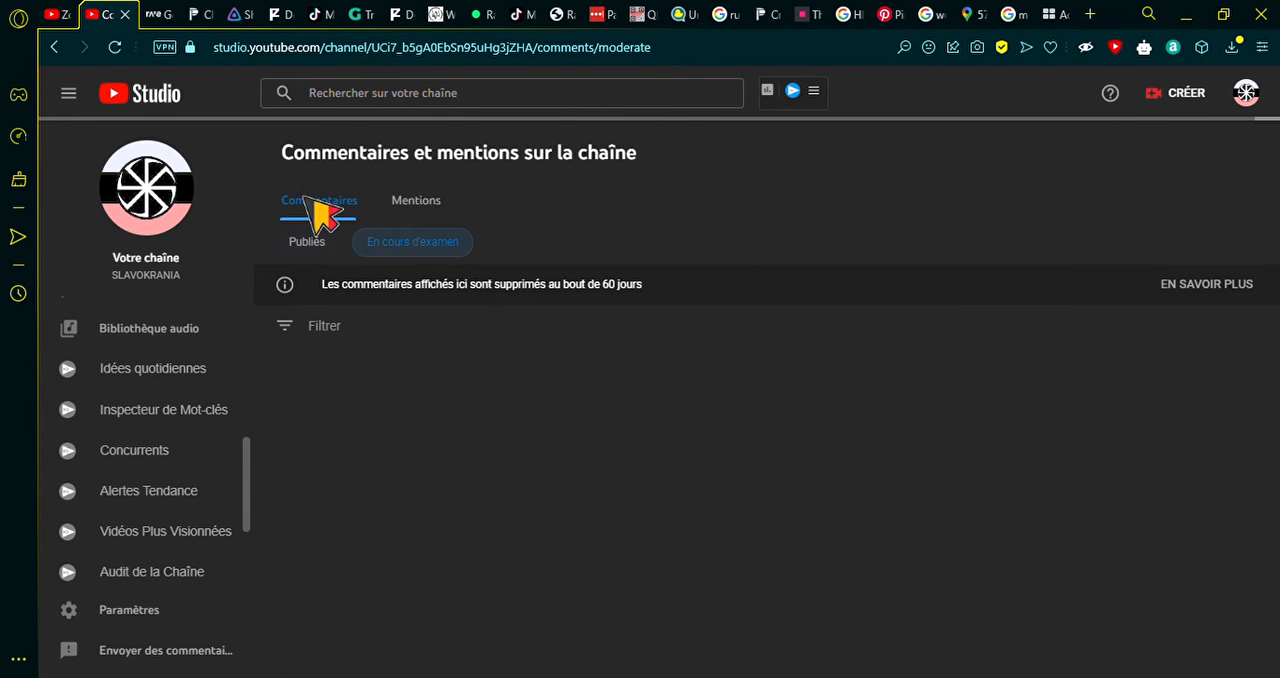
click(306, 240)
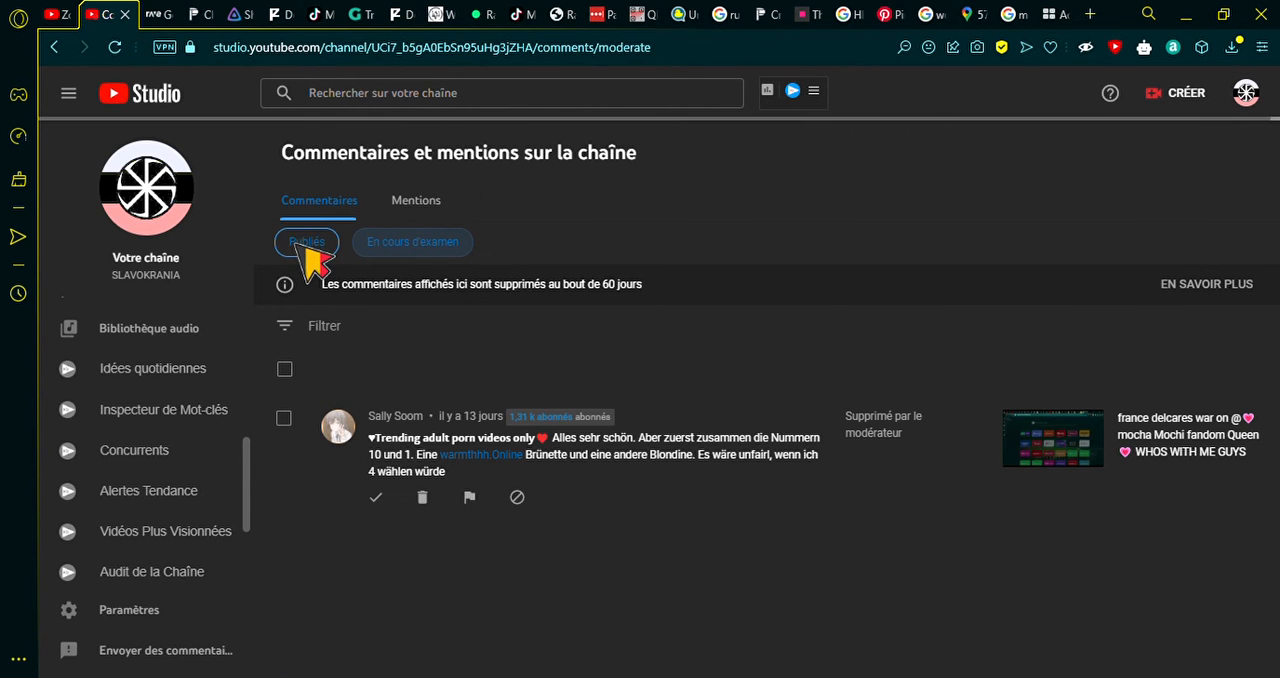
click(306, 242)
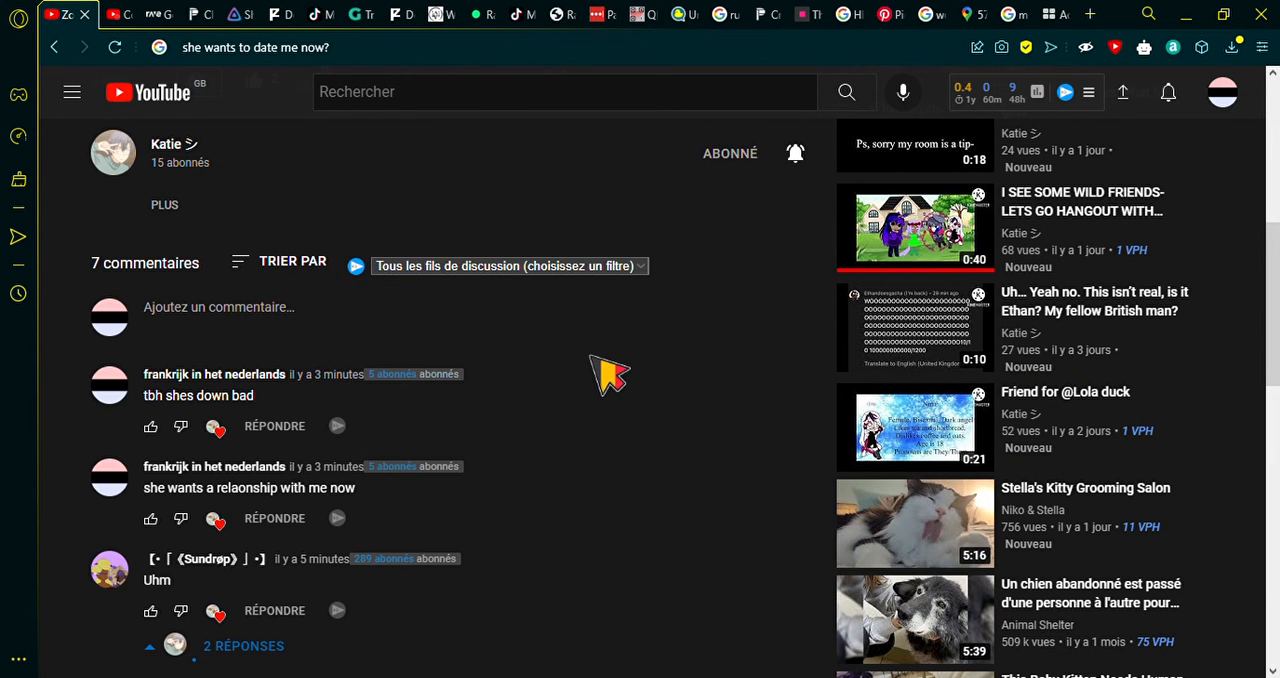
Back on the YouTube video comments, bring up the notifications showing Katie's new hearts.
scroll(down, 3)
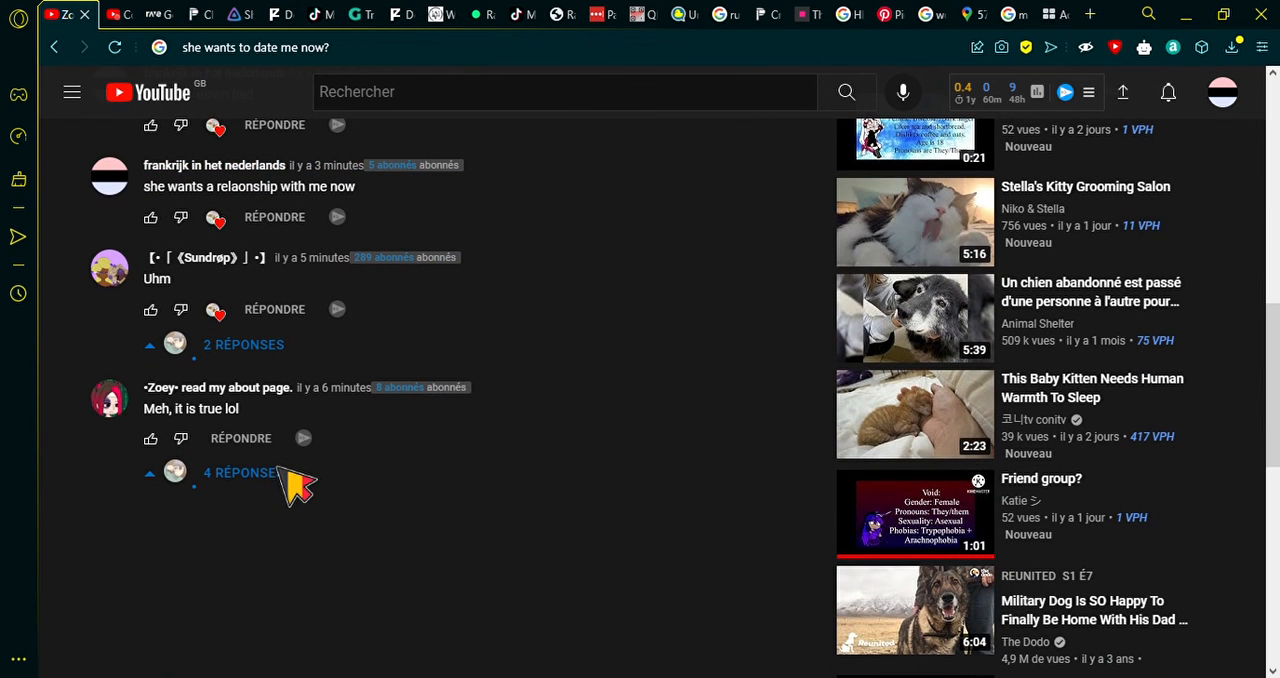
click(1168, 92)
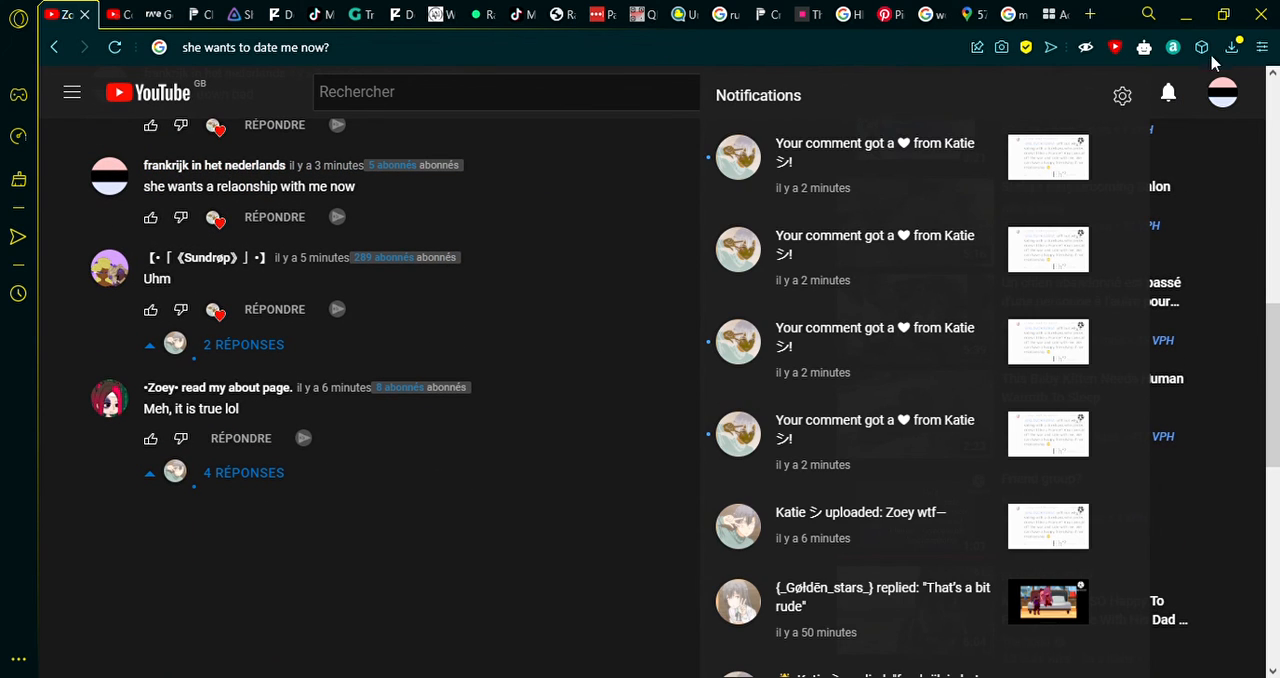